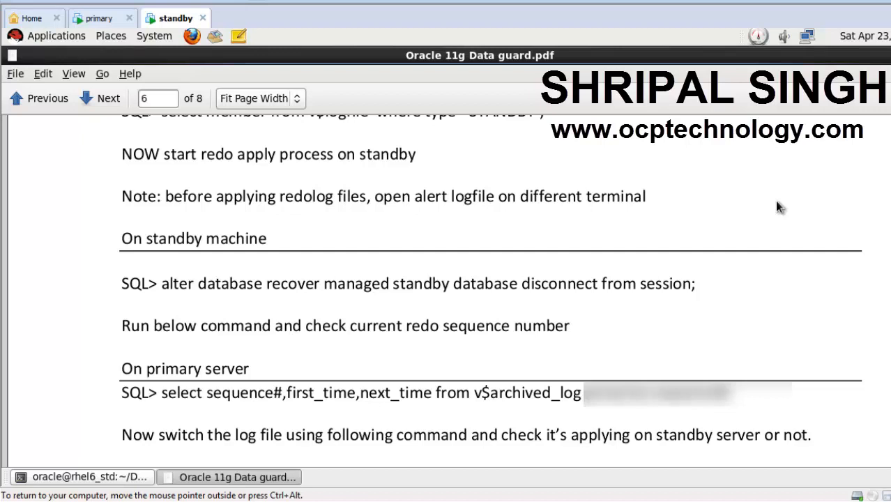
mouse_move(330, 116)
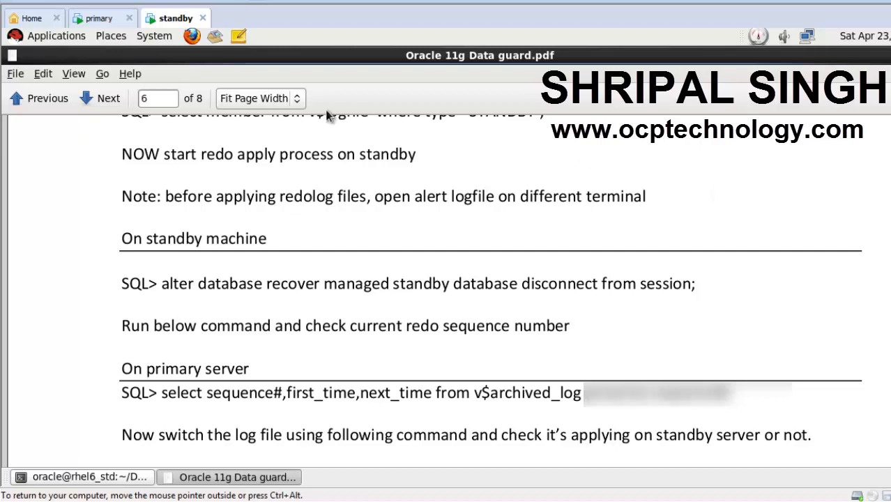
mouse_move(115, 159)
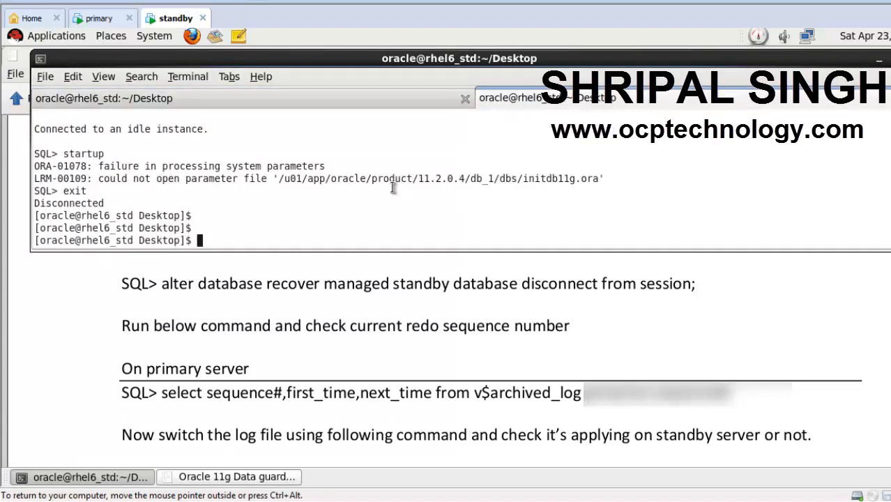
On the standby, type tail -f on the alert log path /u01/app/oracle/diag/rdbms/std/.
key(Return)
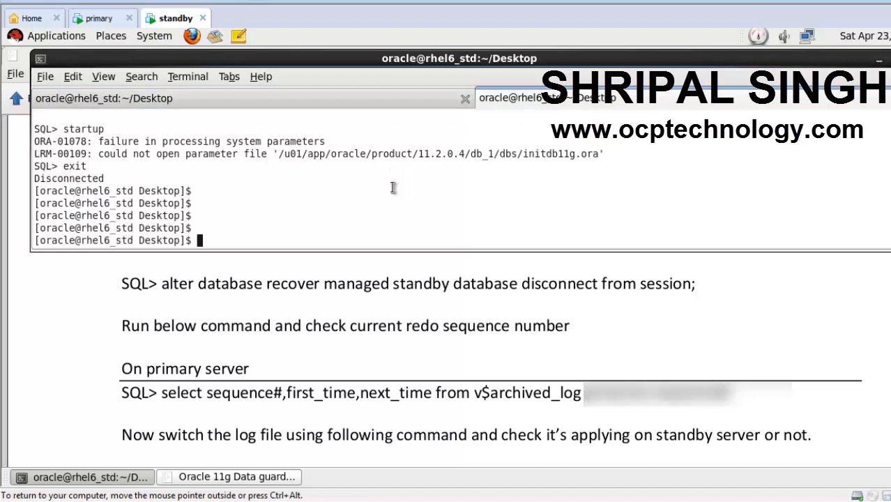
text(tail)
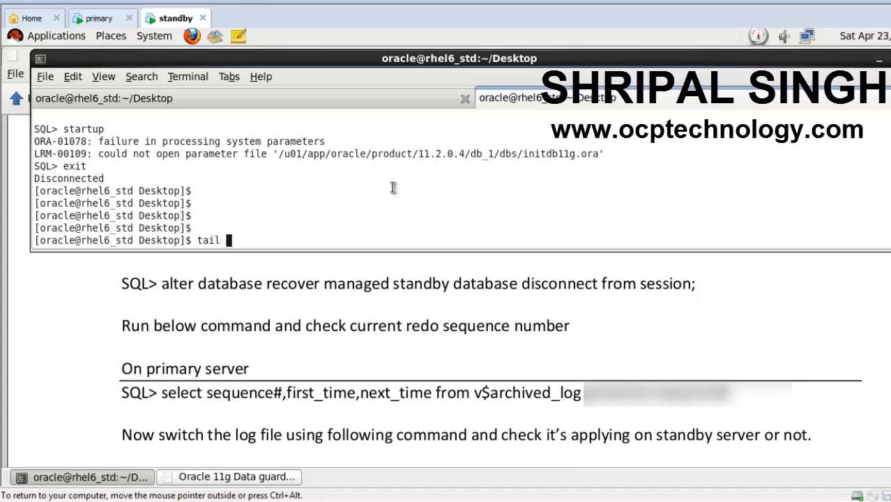
text(-f /u01/)
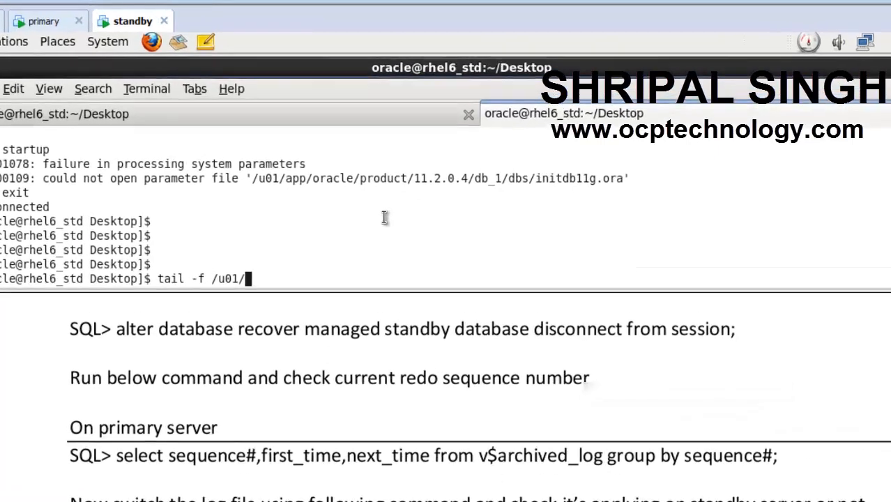
text(app/oracle/)
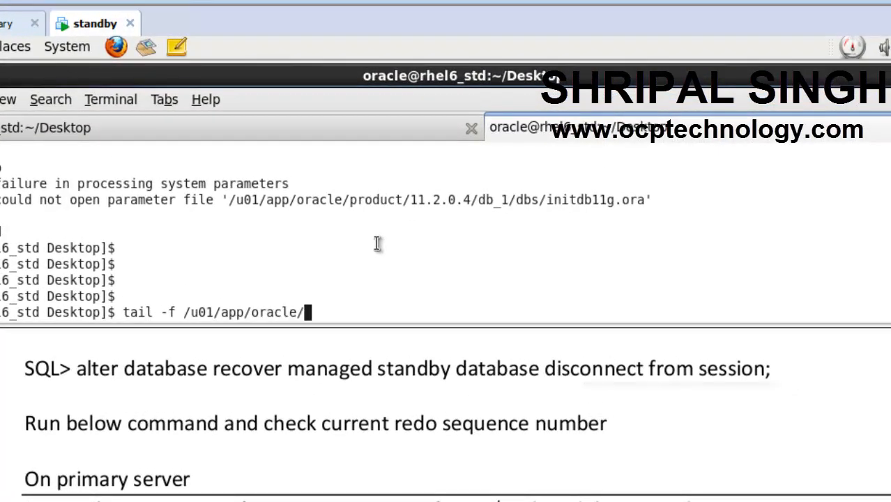
text(oradata/di)
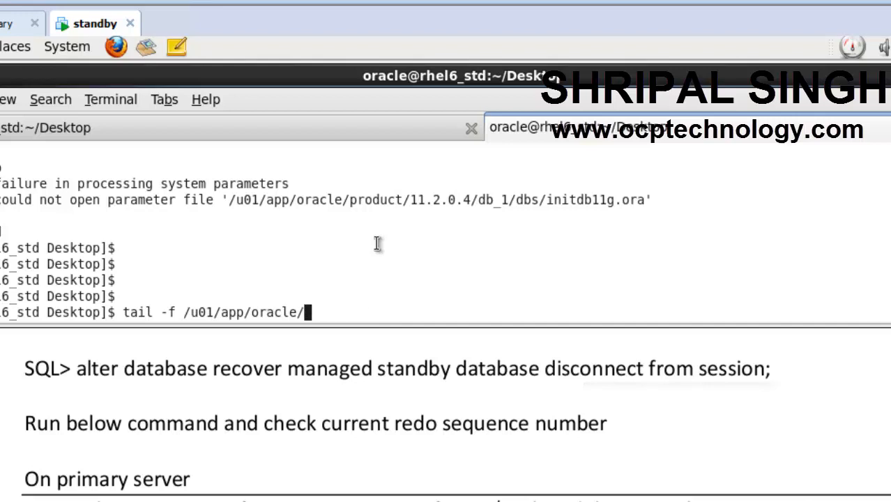
text(diag/rdbms/)
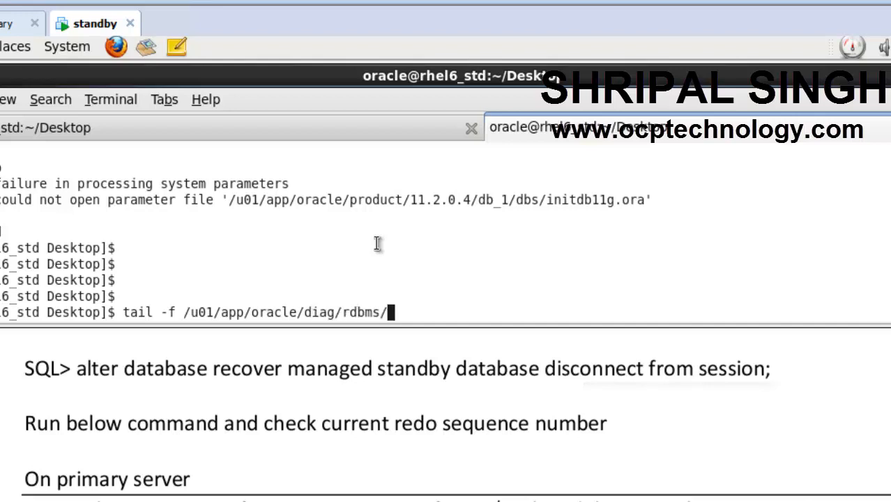
text(std/)
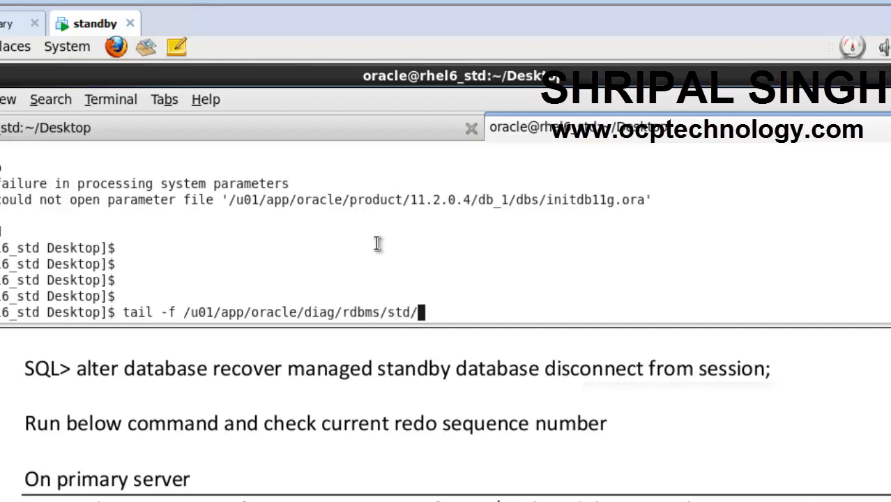
text(std/)
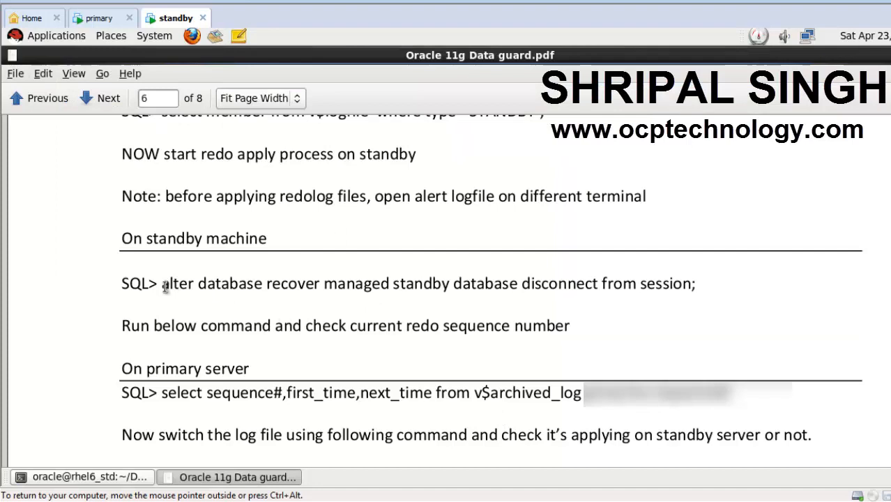
Select 'alter database recover managed standby database disconnect from session;' in the guide.
drag(161, 284, 406, 284)
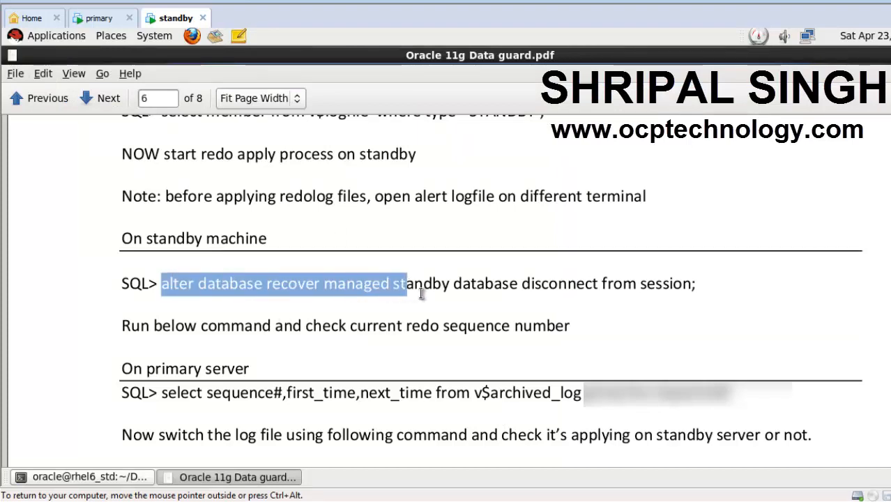
drag(404, 283, 669, 283)
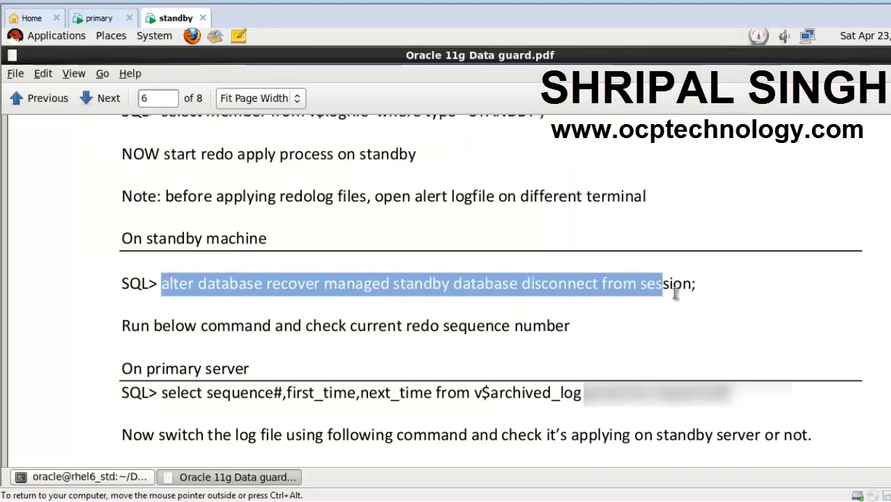
drag(662, 283, 697, 284)
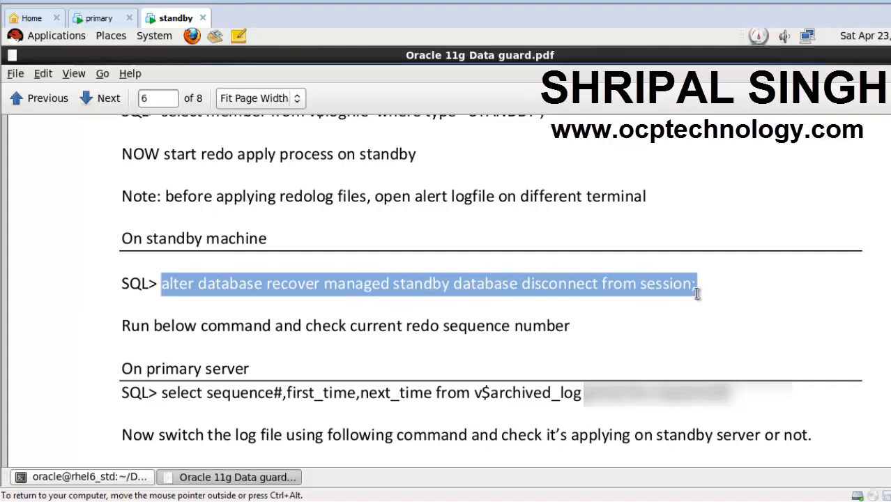
click(80, 477)
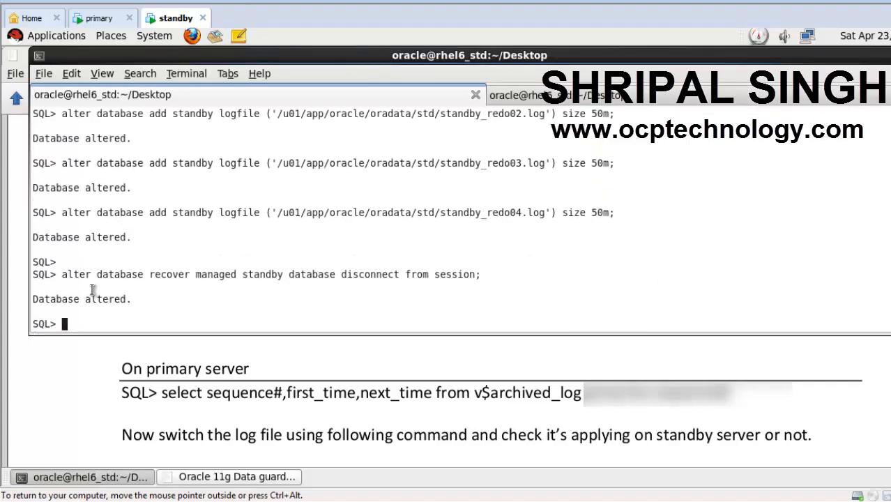
Paste and run the disconnect-from-session managed recovery command in the standby SQL*Plus.
drag(62, 274, 479, 298)
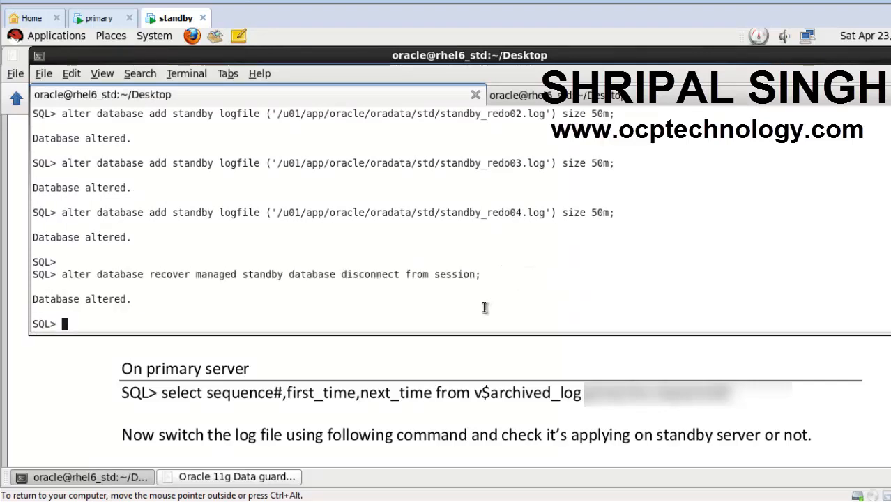
key(Return)
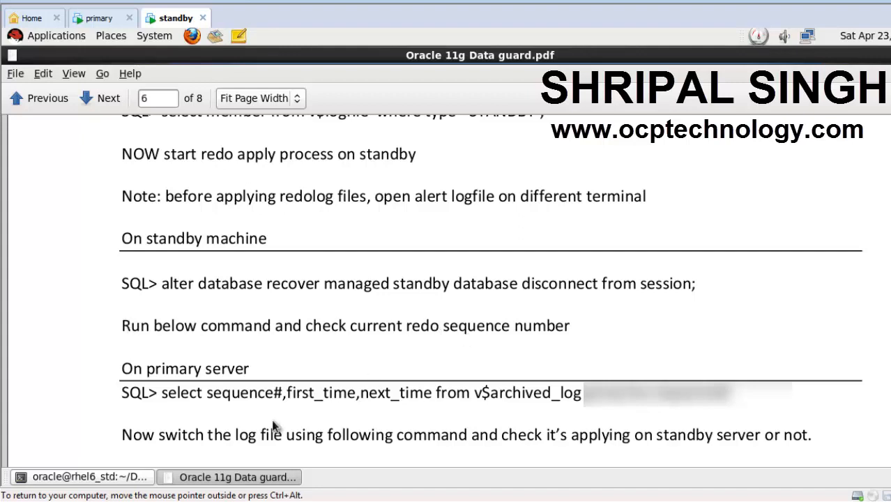
Select the 'select sequence#,first_time,next_time from v$archived_log' query and bring up the primary's SQL*Plus.
drag(161, 393, 244, 392)
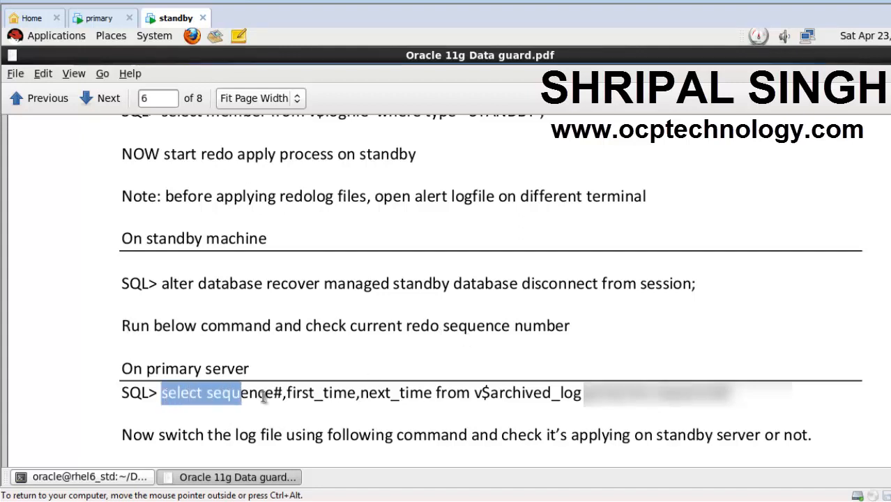
drag(223, 392, 697, 393)
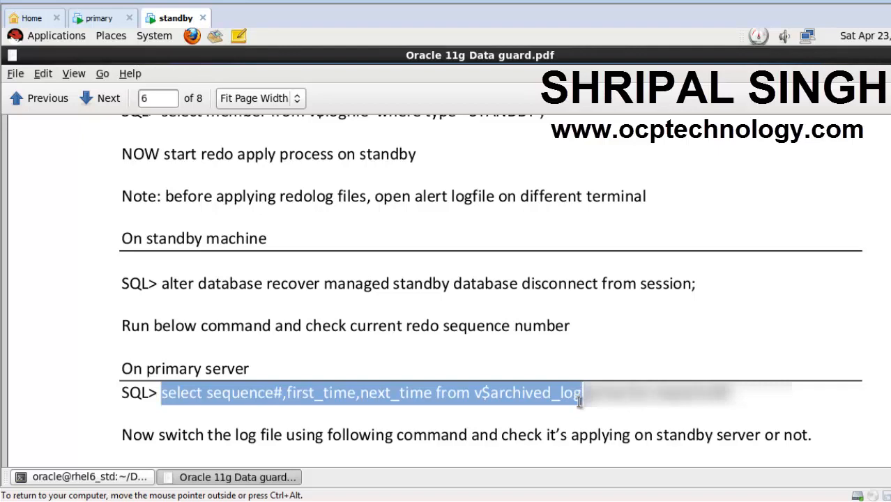
click(84, 477)
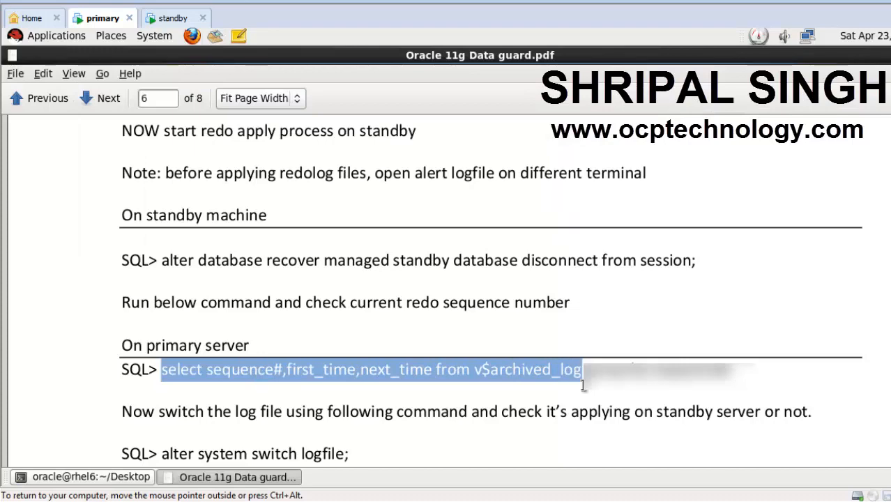
click(81, 477)
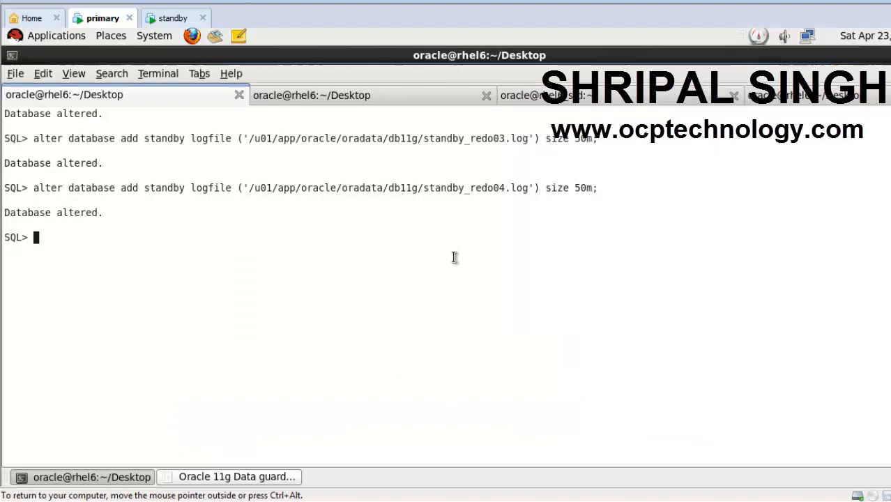
Run 'select sequence#,first_time,next_time from v$archived_log;' on the primary.
text(select sequence#,first_time,next_time from v$archived_log)
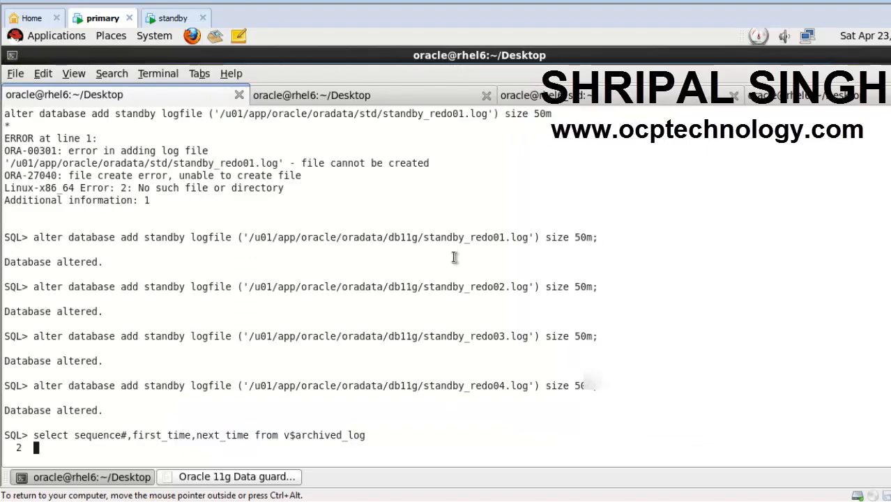
text(;)
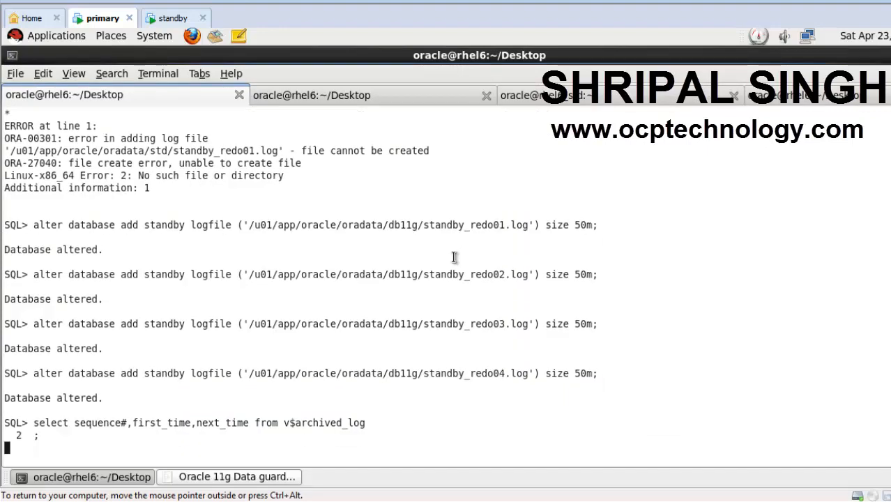
key(Return)
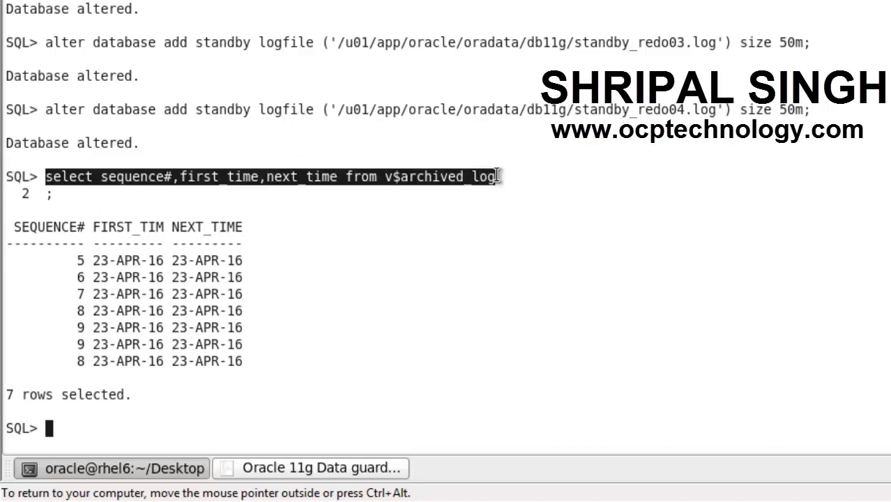
Rerun the archived-log query ordered by sequence#, listing seven rows for sequences 5–9.
text(select sequence#,first_time,next_time from v$archived_log)
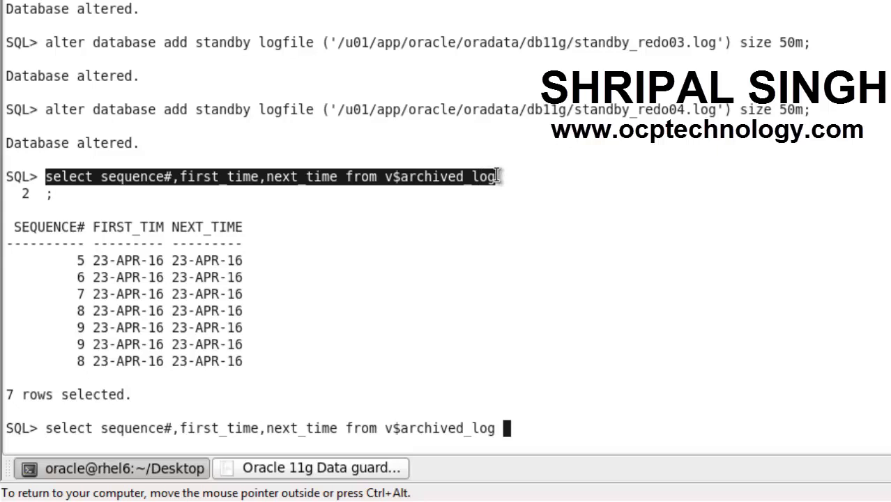
text(order by)
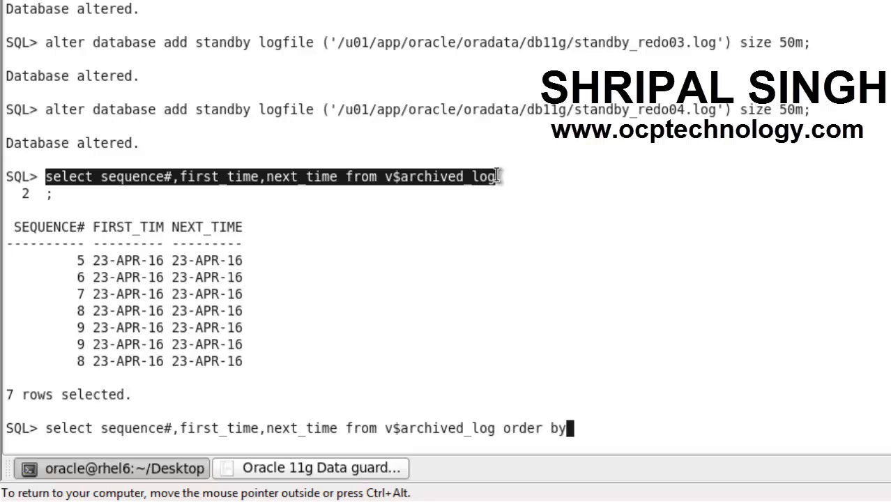
text(seque)
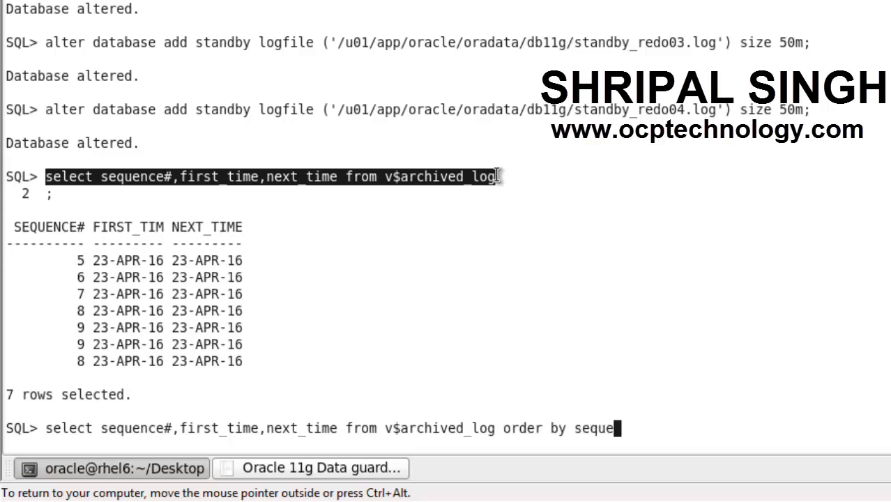
text(nce#;)
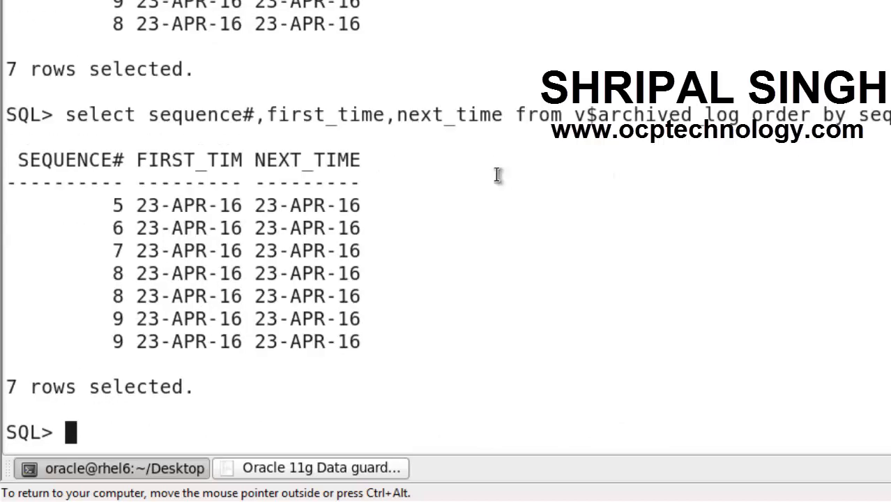
mouse_move(124, 292)
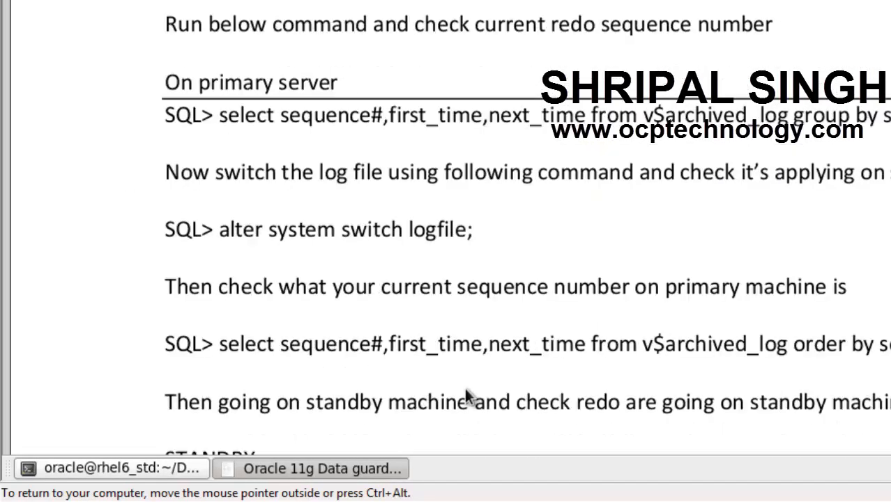
Scroll to the STANDBY section and select the applied-status v$archived_log query ordered by sequence#.
scroll(down, 3)
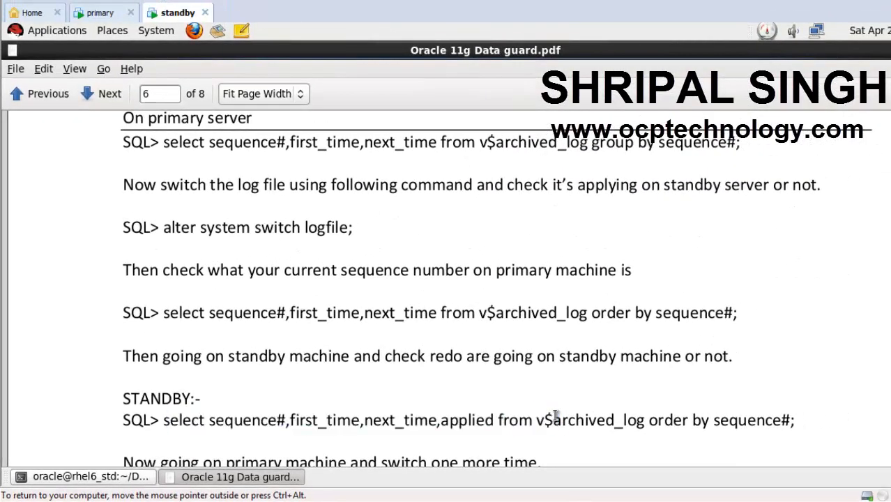
drag(163, 420, 551, 420)
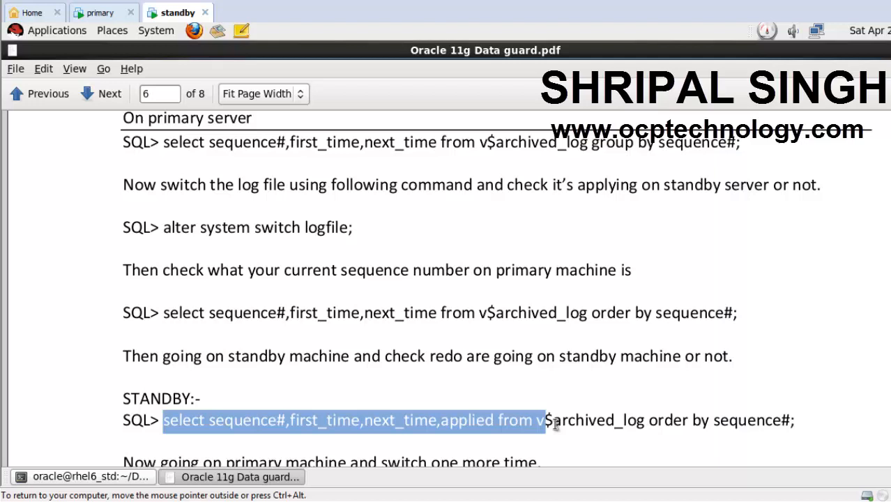
drag(547, 420, 793, 420)
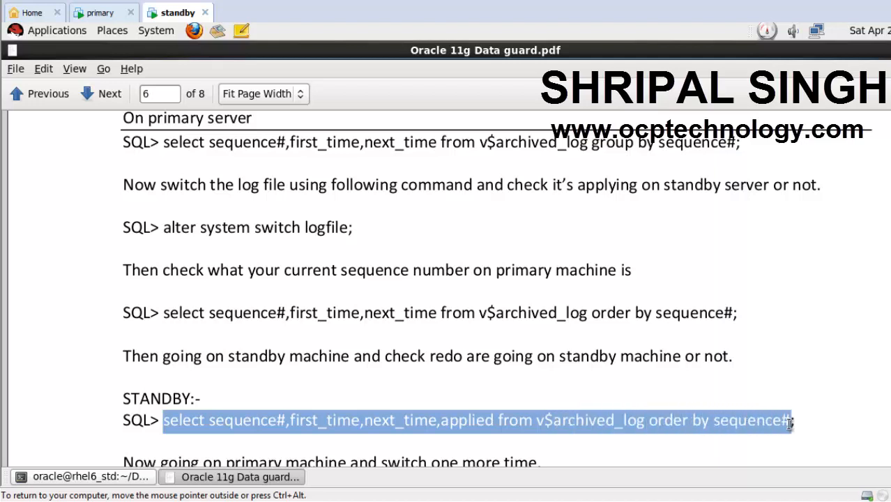
click(83, 476)
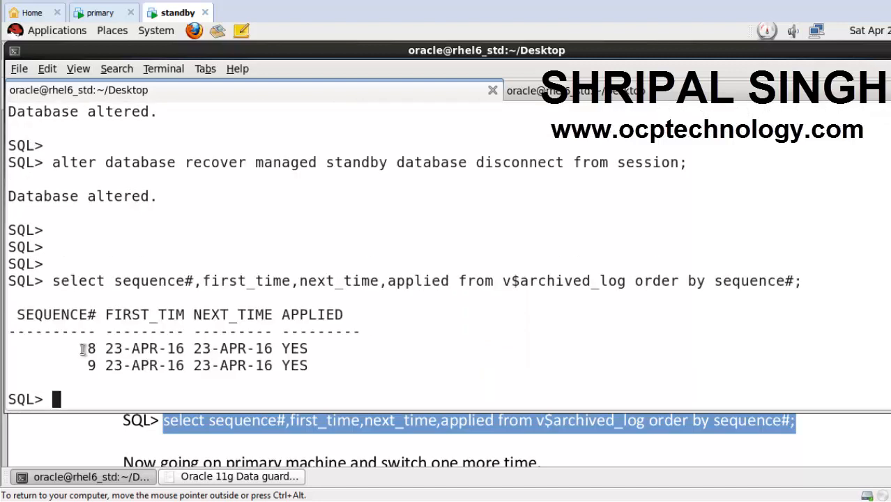
Highlight APPLIED YES for sequences 8 and 9 on the standby, then switch to primary.
drag(82, 349, 318, 365)
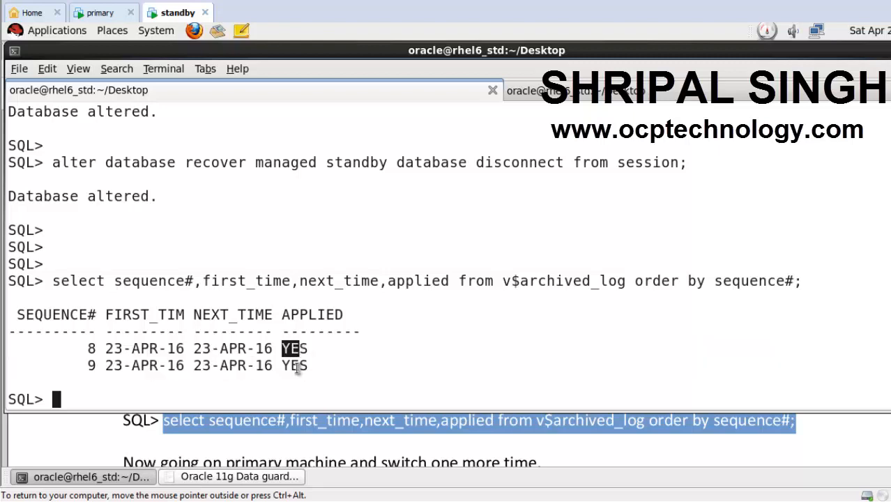
click(99, 13)
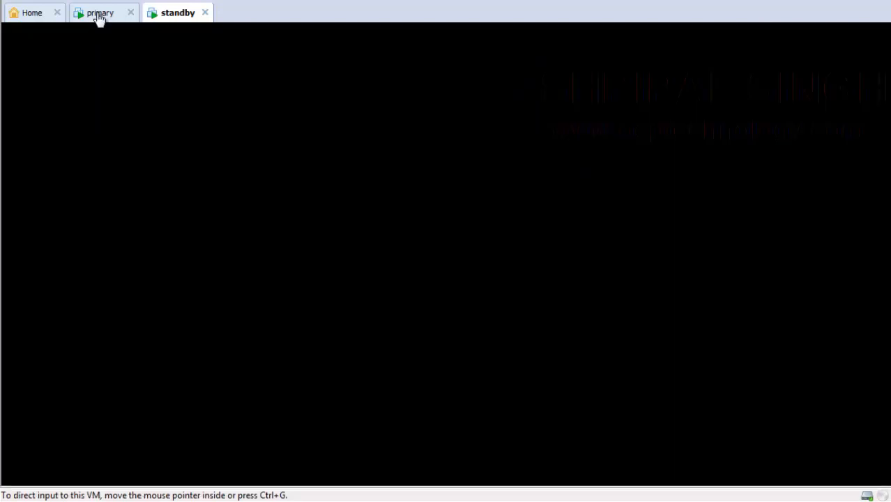
Run 'alter system switch logfile;' and rerun the ordered sequence query, now nine rows through 10.
click(100, 12)
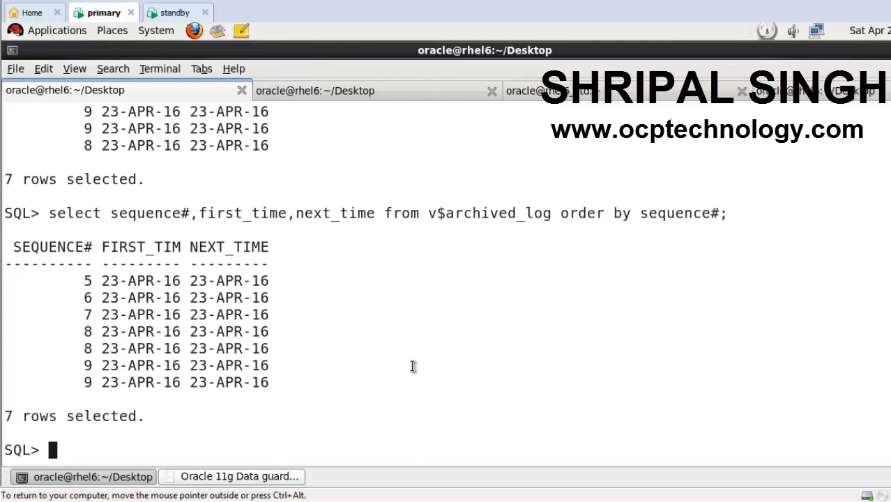
key(Return)
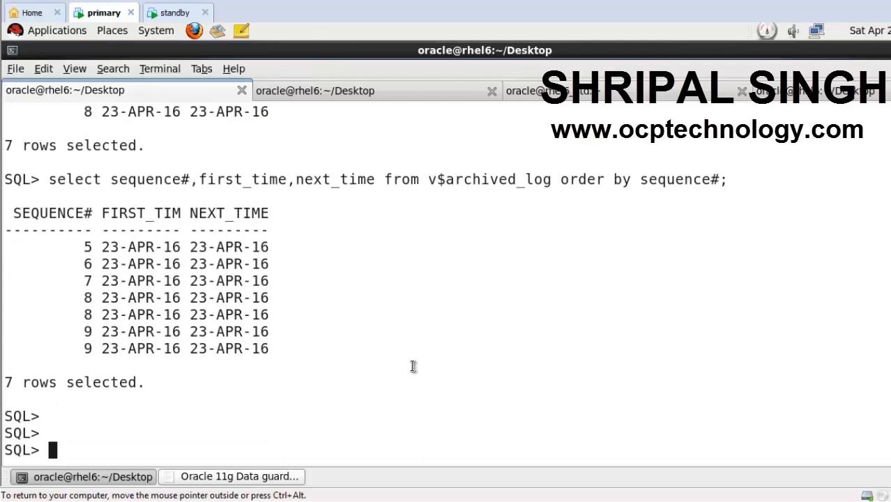
text(alter system switch logfile;)
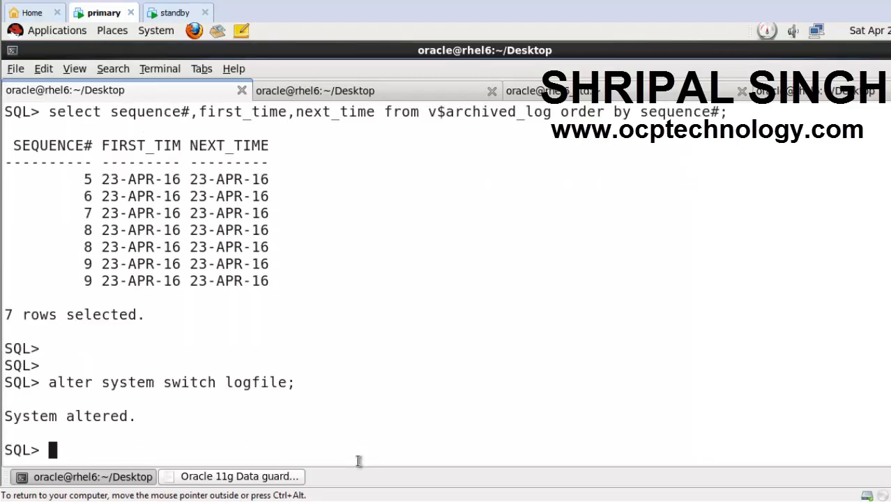
mouse_move(39, 116)
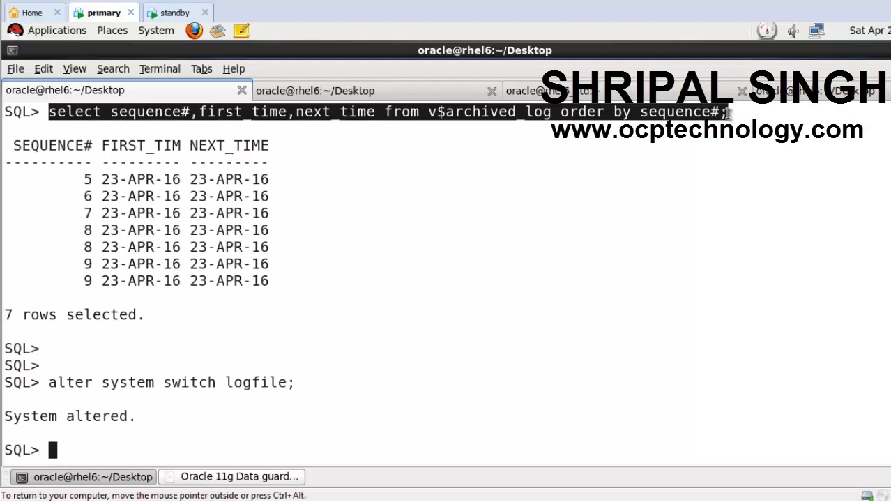
text(select sequence#,first_time,next_time from v$archived_log order by sequence#;)
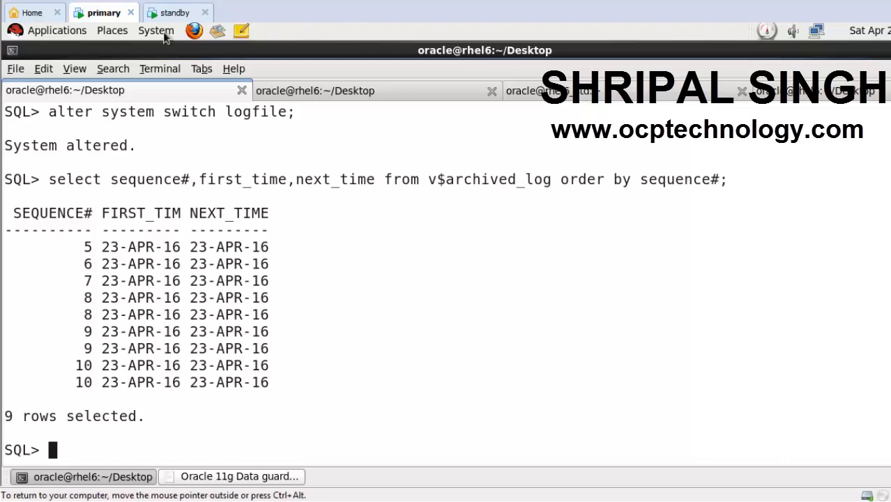
click(178, 13)
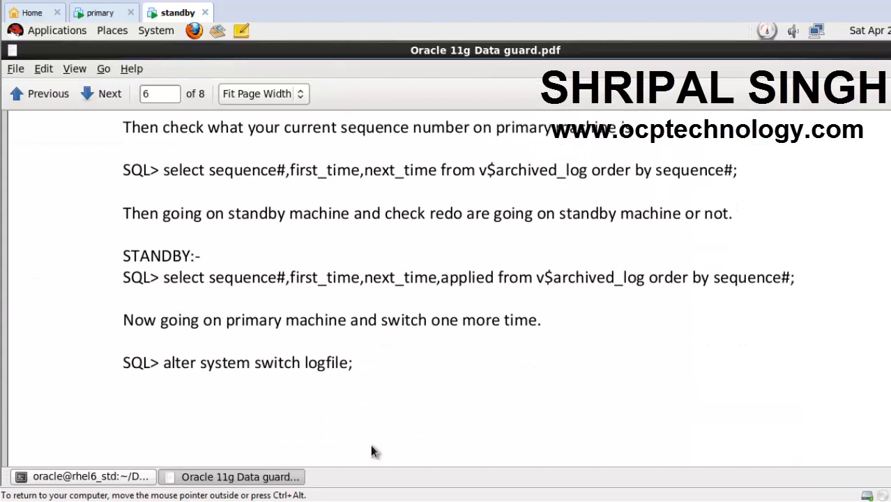
Scroll to page 7 and copy the 'select name,open_mode,database_role,db_unique_name,protection_mode from v$database' query.
scroll(down, 3)
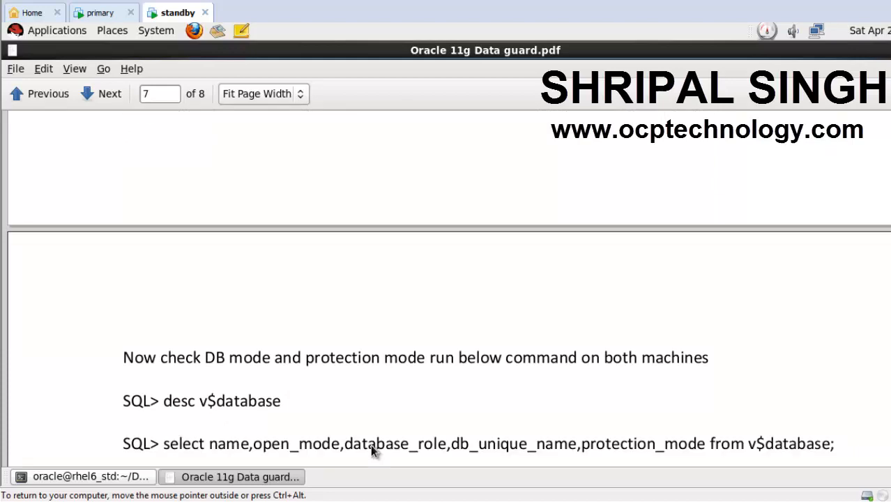
scroll(down, 3)
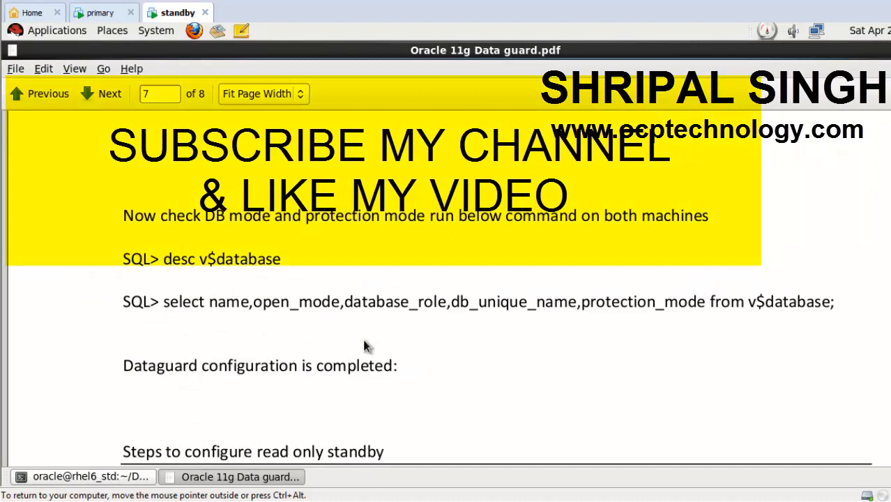
mouse_move(168, 301)
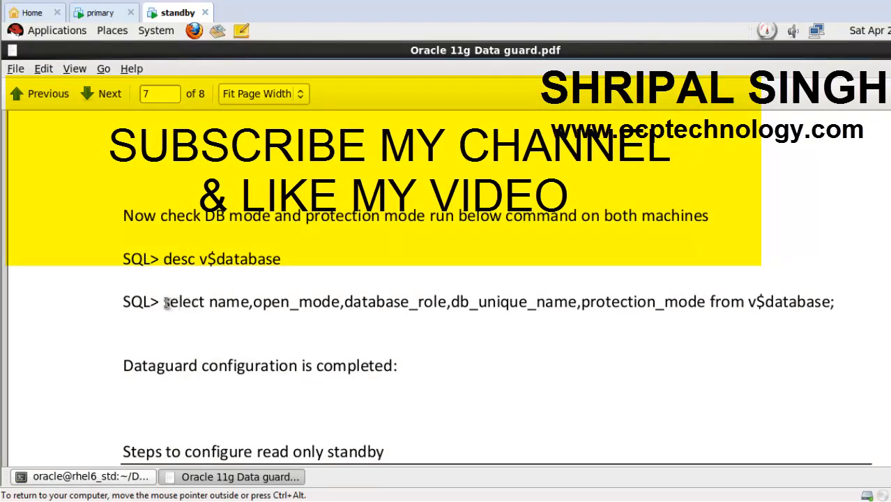
drag(164, 302, 679, 301)
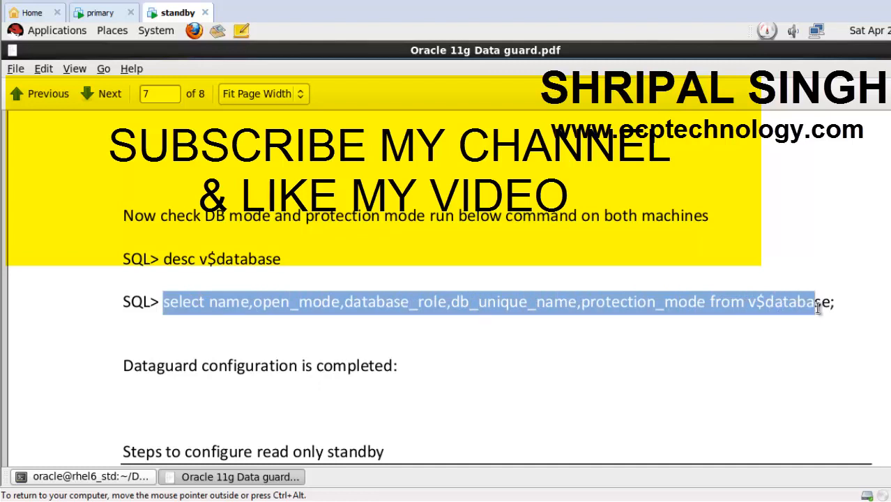
right_click(819, 307)
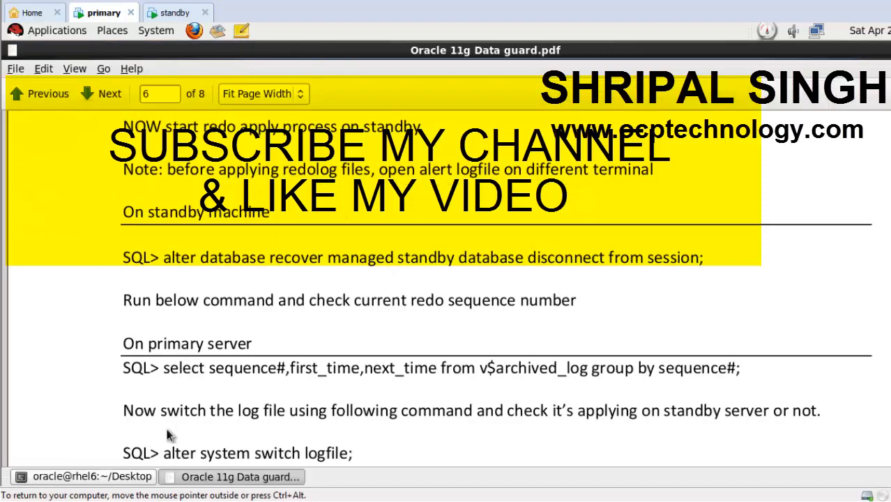
On the primary, highlight the PRIMARY role in the DB11G READ WRITE, MAXIMUM PERFORMANCE output.
click(92, 476)
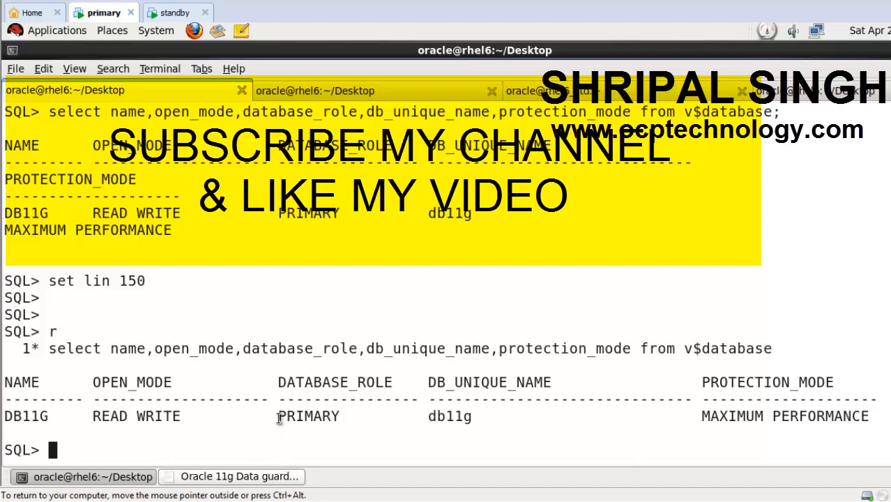
double_click(136, 416)
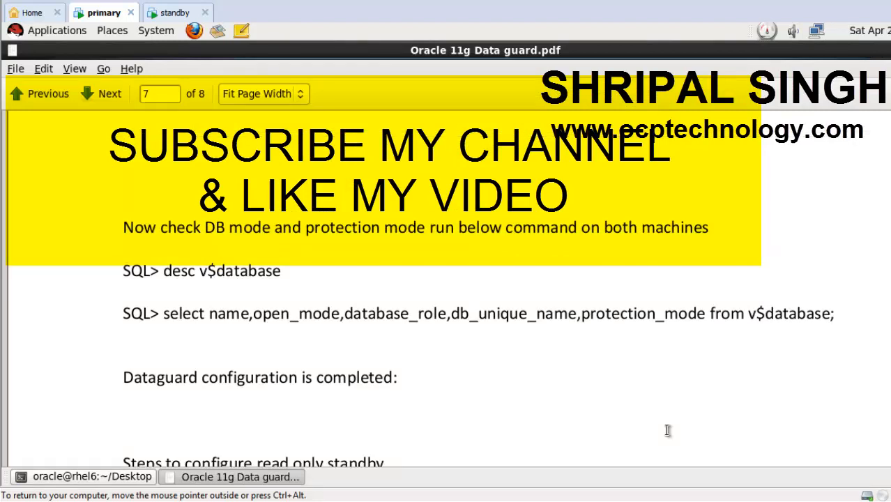
Scroll the guide to page 7's v$database role and protection mode checks.
scroll(down, 3)
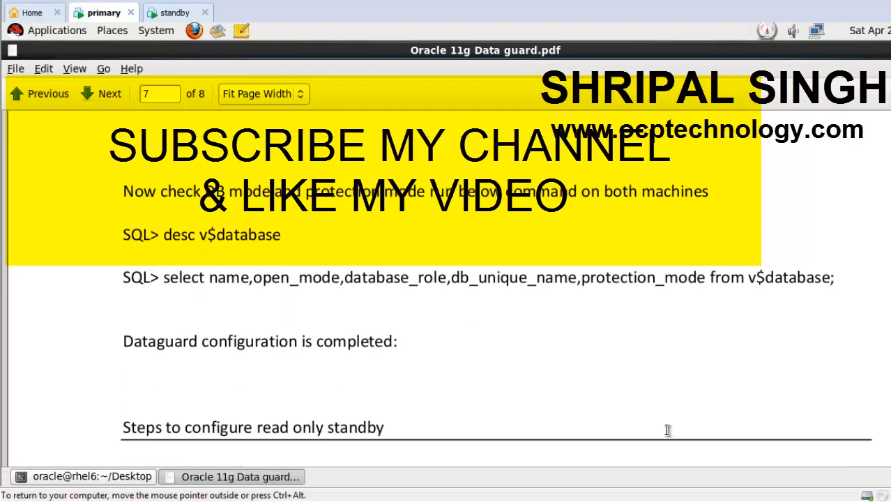
scroll(down, 3)
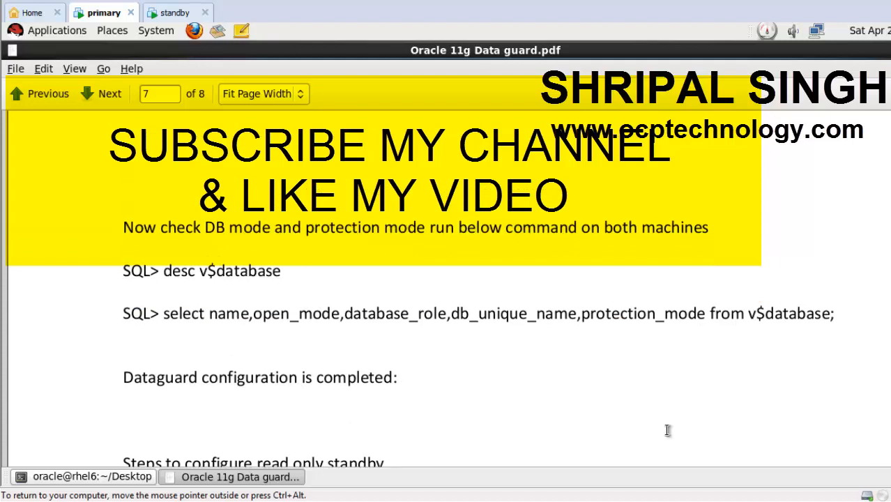